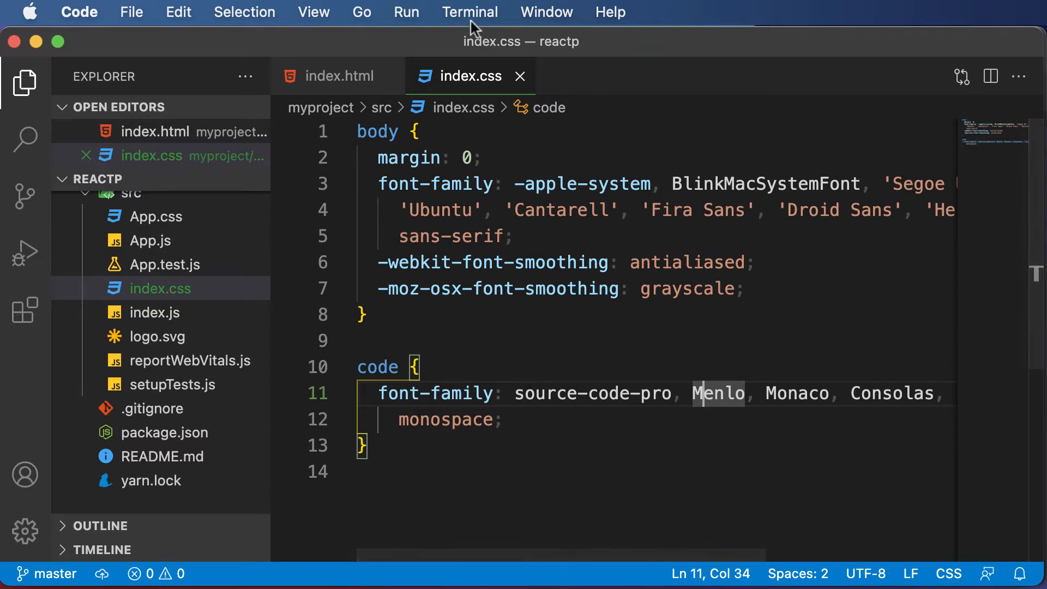
Step: Open a new integrated terminal, cd into myproject, and enter 'npm start' without running it
left_click(470, 12)
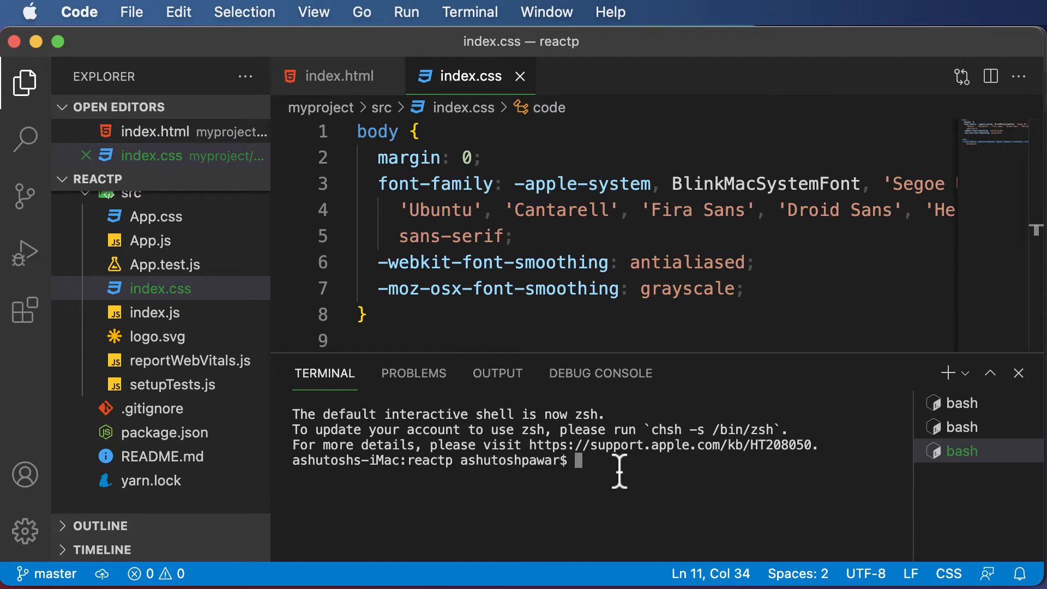
type("cd myprojecty")
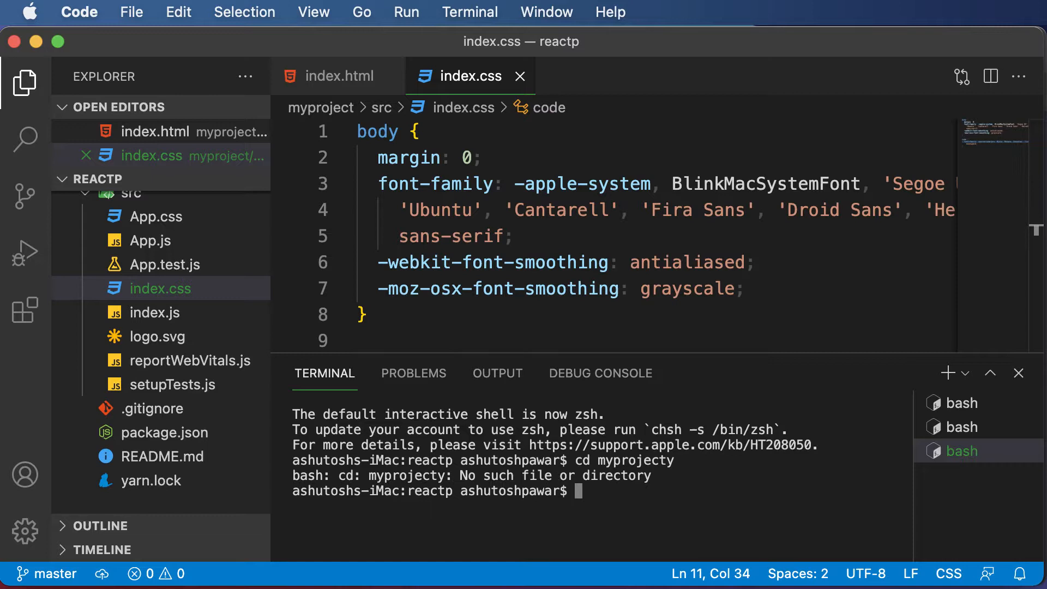
type("cd myproject")
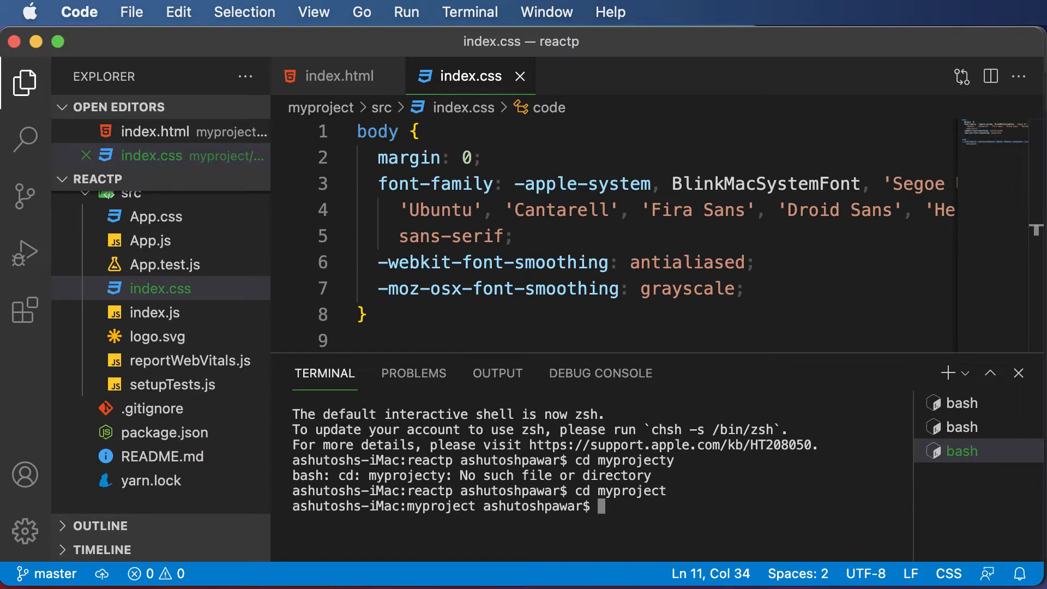
type("npm start")
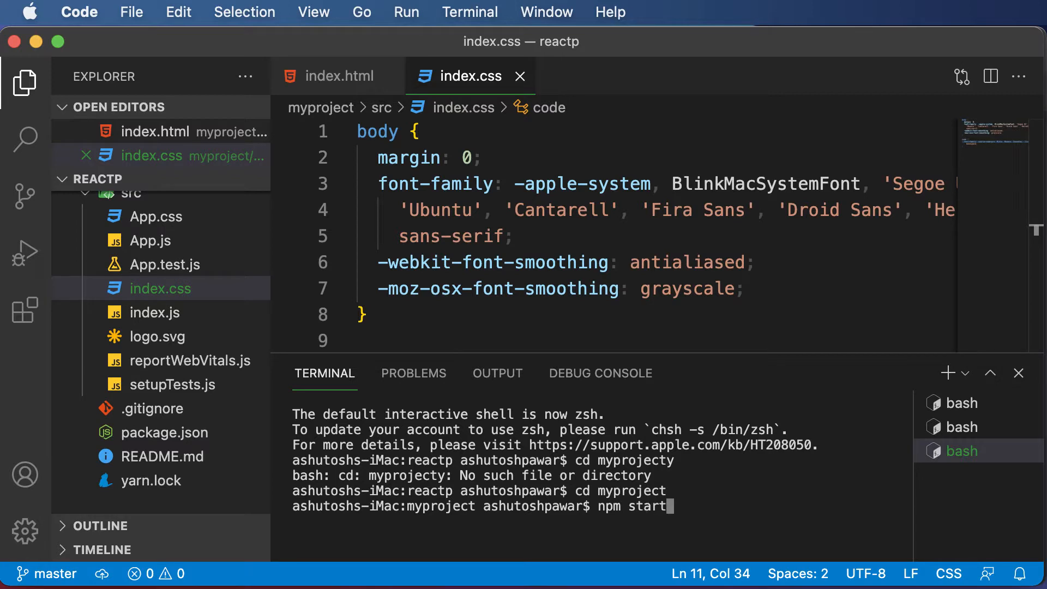
Step: Run 'npm start' to launch the development server and open localhost:3000 in Chrome
key("enter")
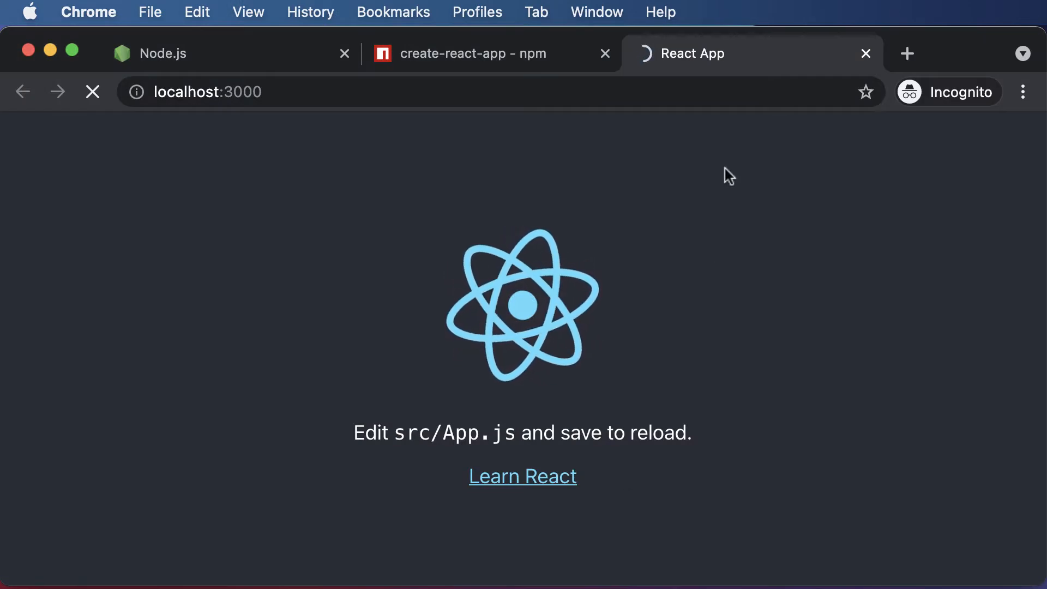
mouse_move(717, 508)
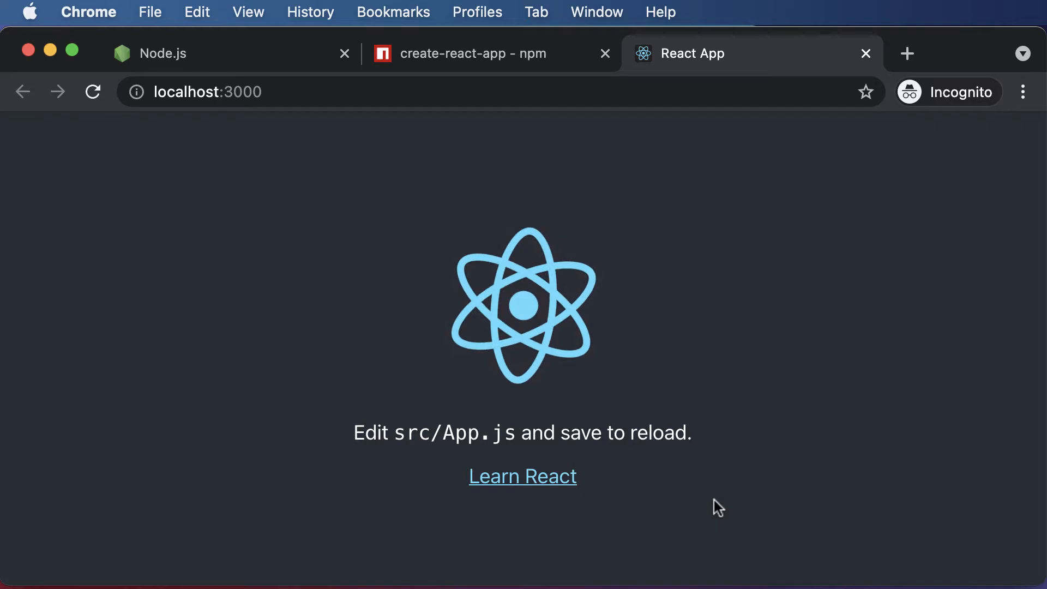
Step: Back in VS Code, open public/index.html and highlight the <div id="root"> element
key("cmd+tab")
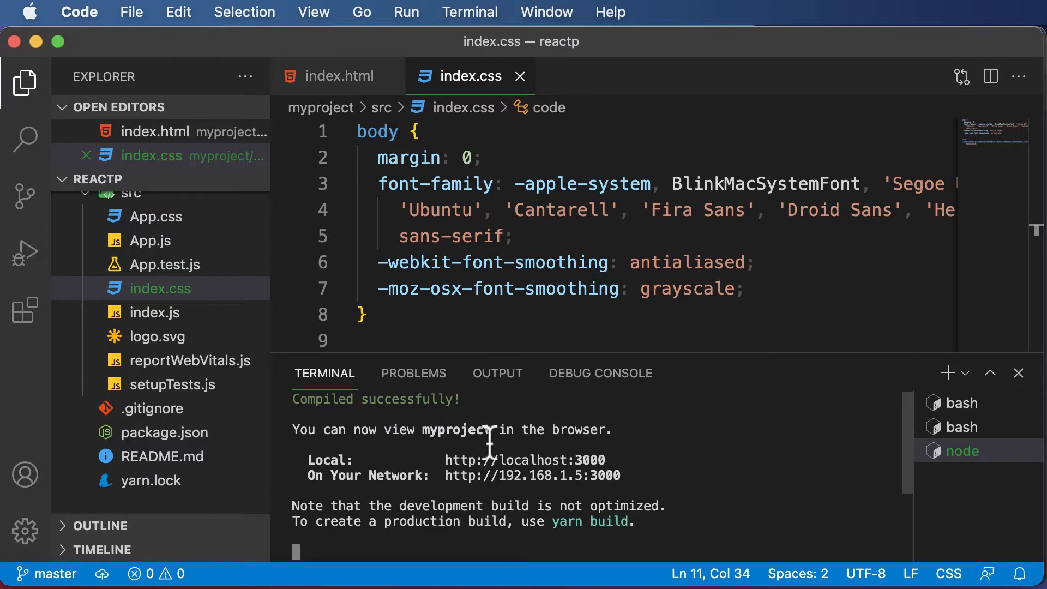
mouse_move(647, 462)
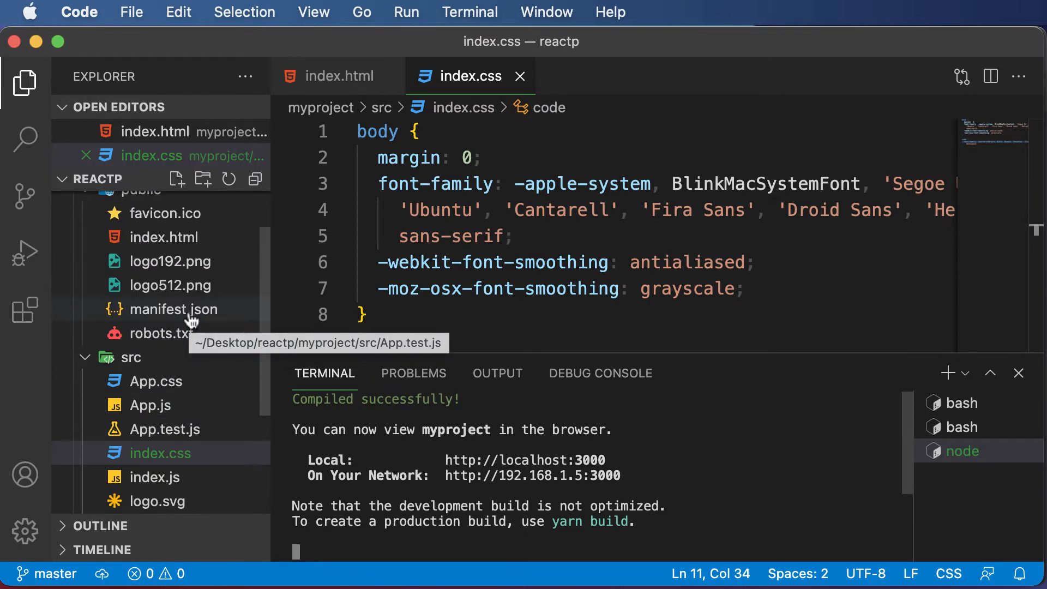
left_click(165, 246)
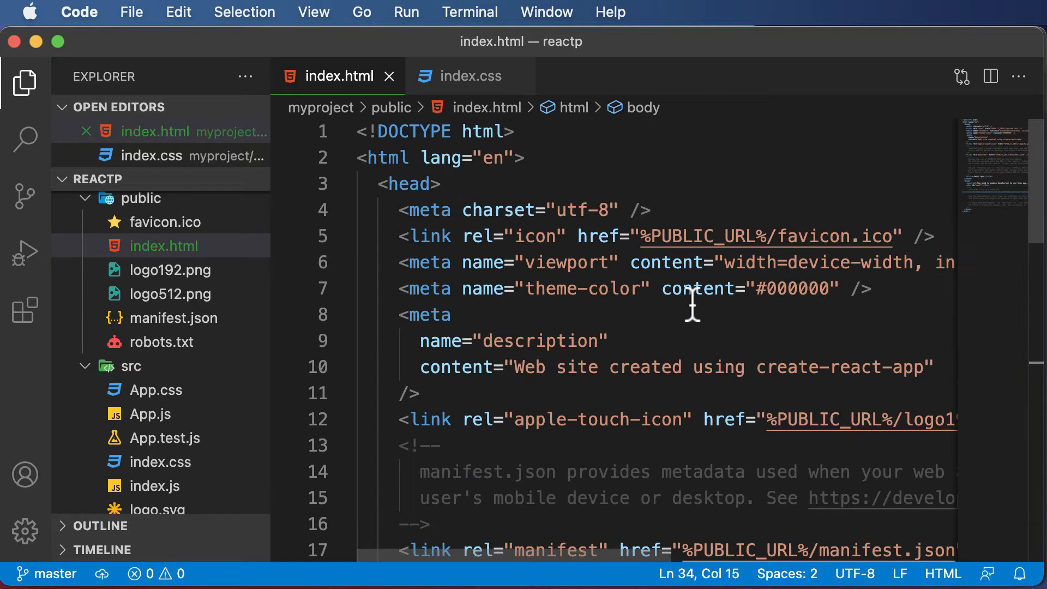
scroll("down", 3)
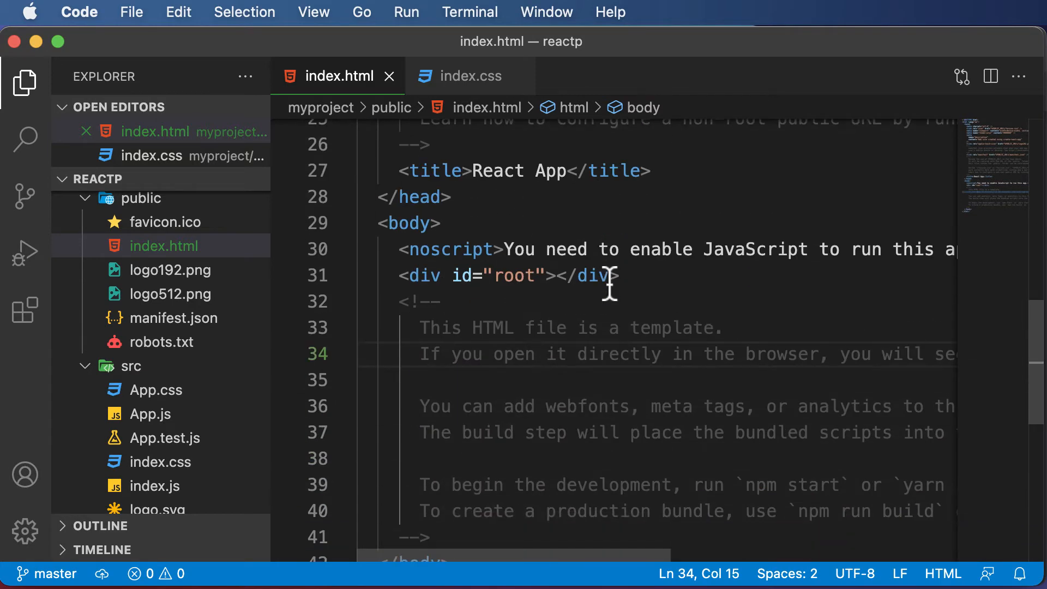
triple_click(501, 275)
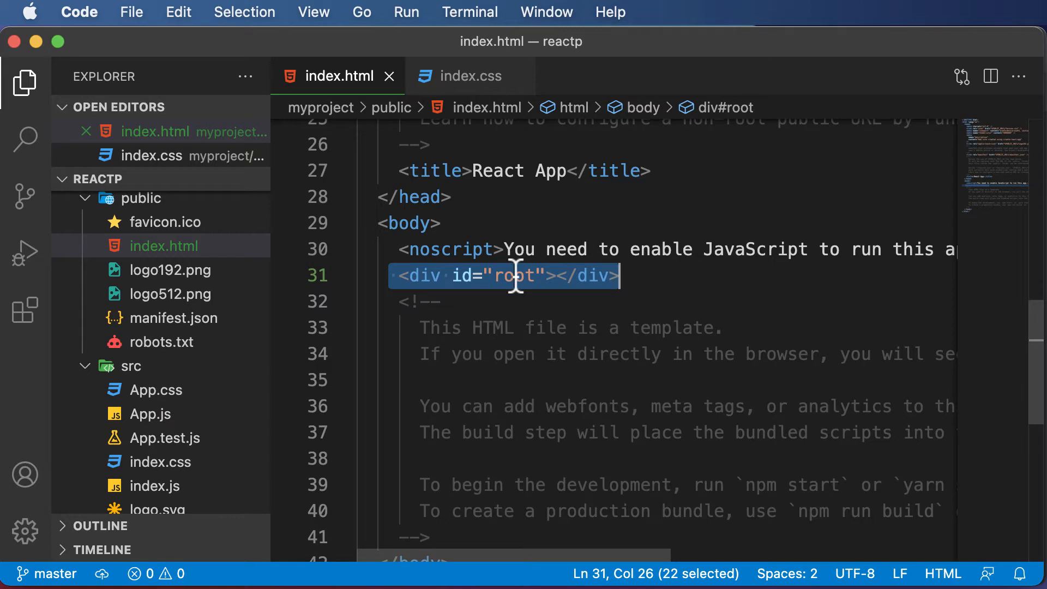
double_click(513, 276)
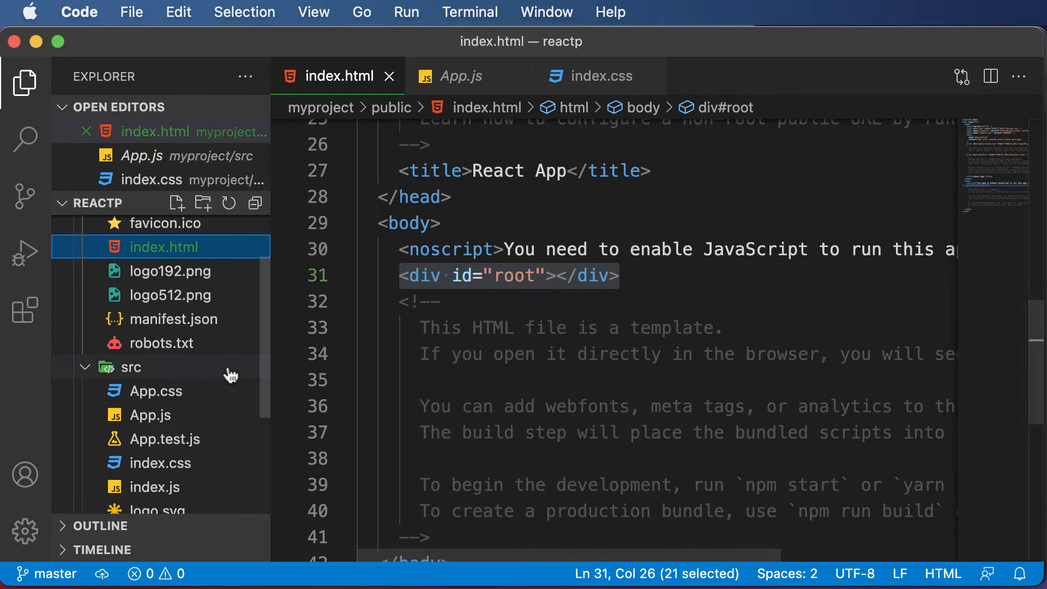
Step: Highlight the getElementById('root') render line in src/index.js, then open App.js
left_click(154, 443)
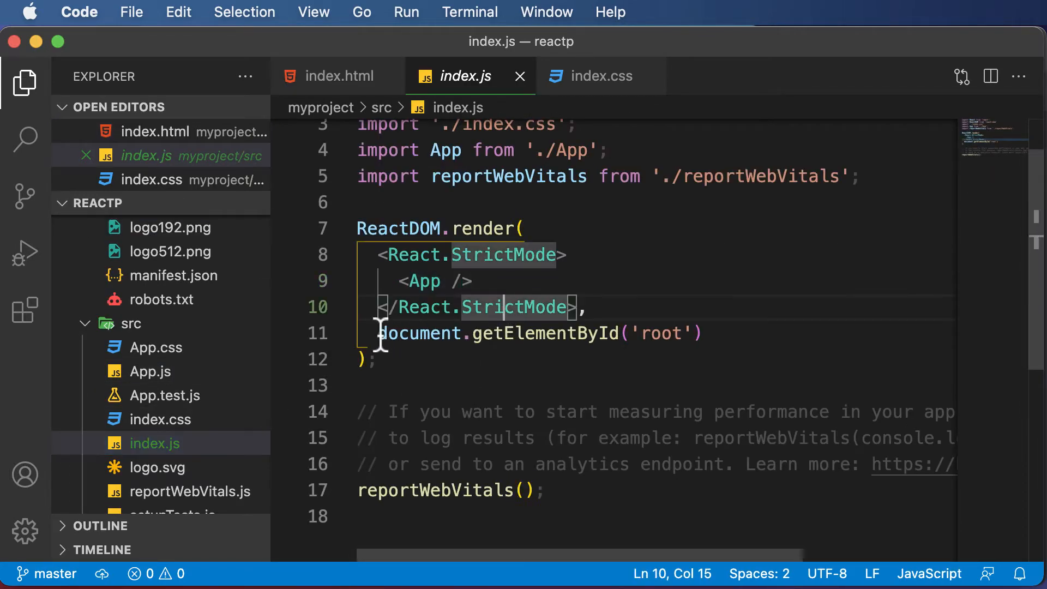
left_click_drag(379, 333, 703, 333)
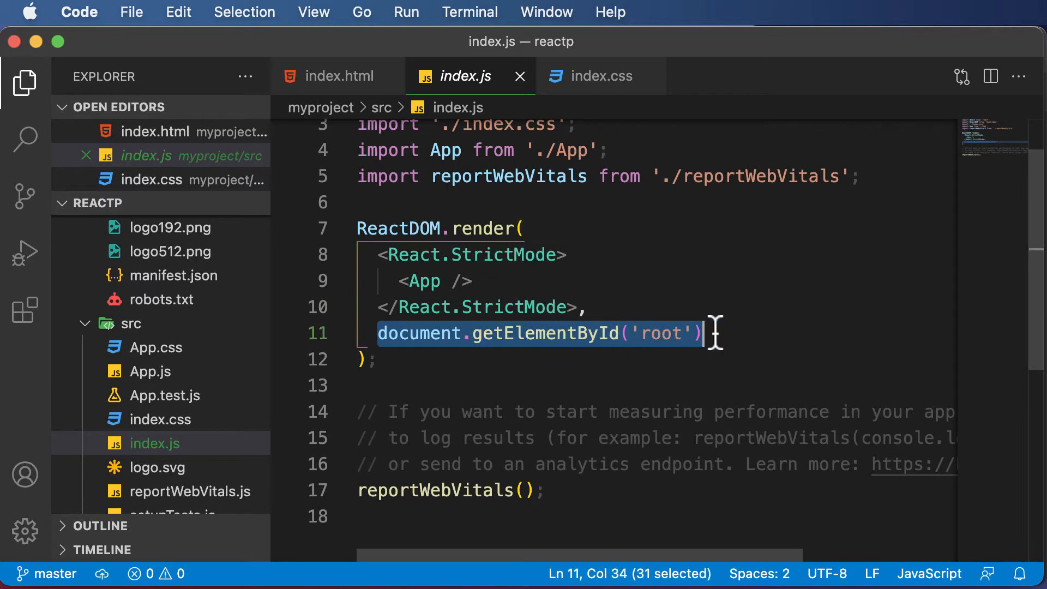
mouse_move(665, 333)
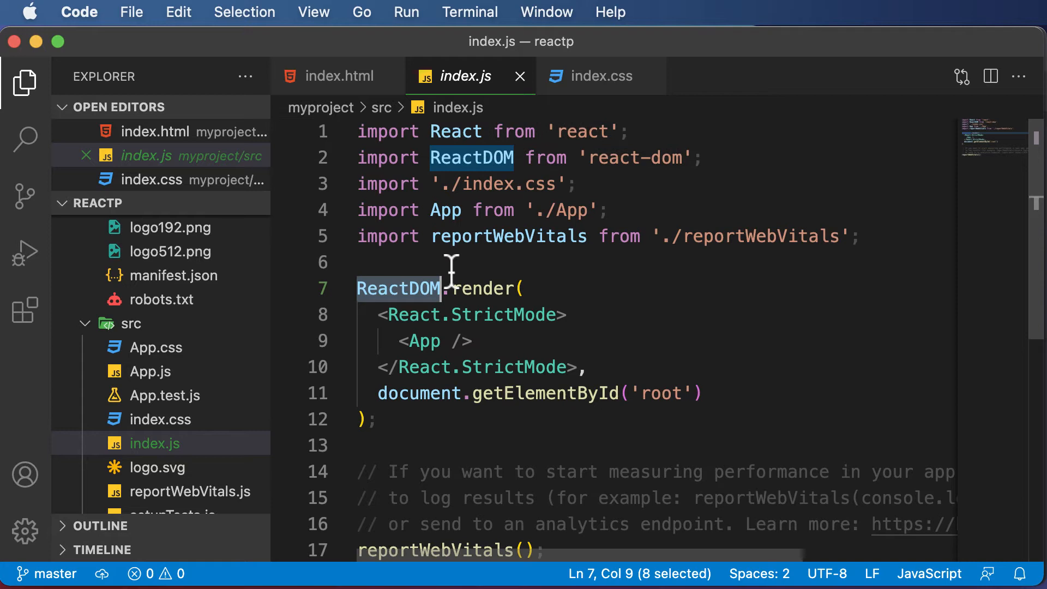
mouse_move(497, 301)
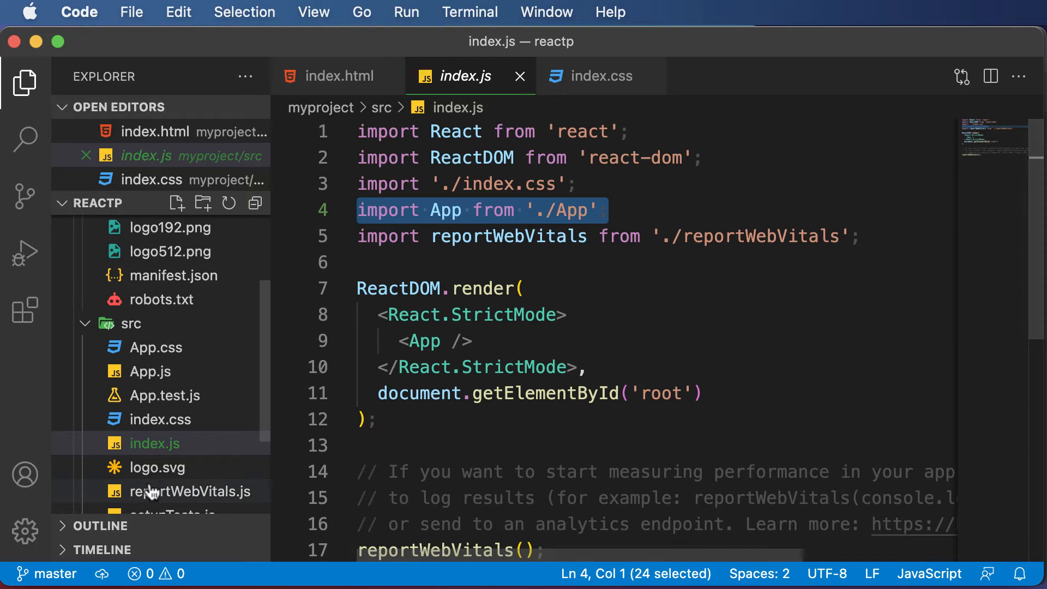
left_click(151, 372)
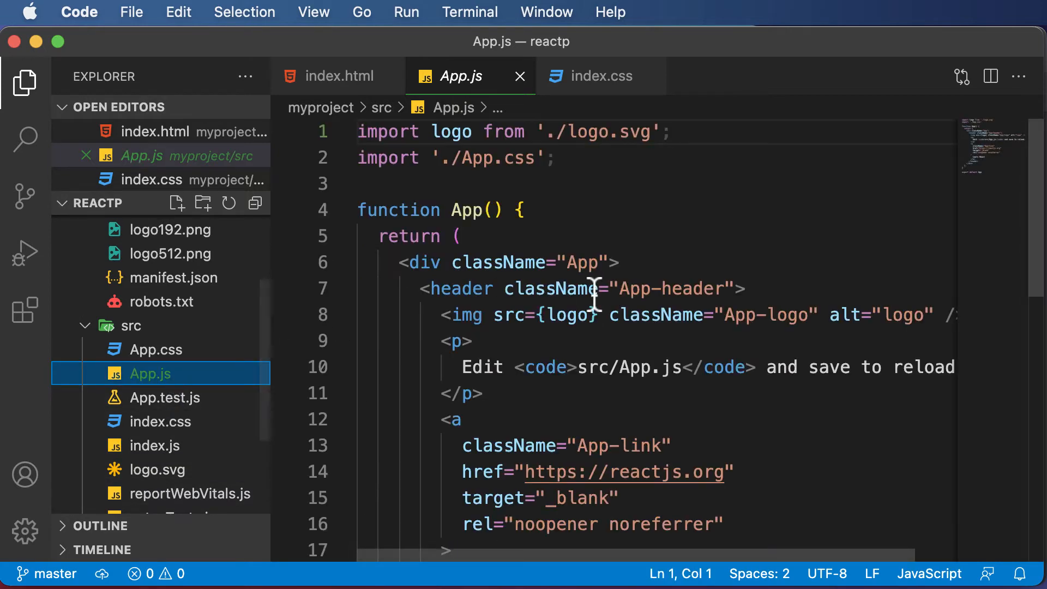
Step: Scroll App.js and select the 'Edit src/App.js and save to reload.' paragraph text
scroll("down", 3)
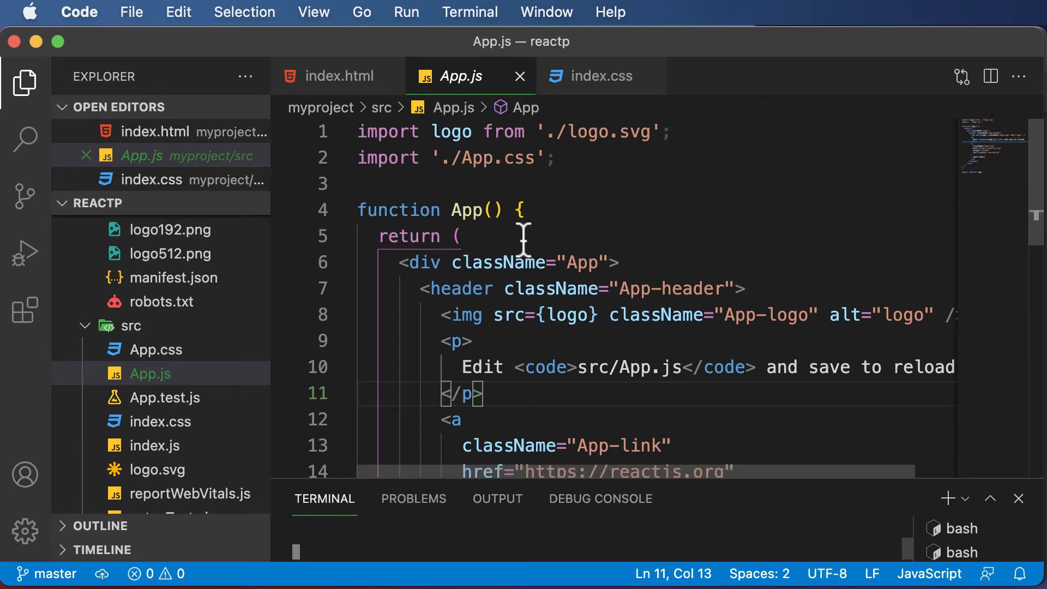
scroll("down", 3)
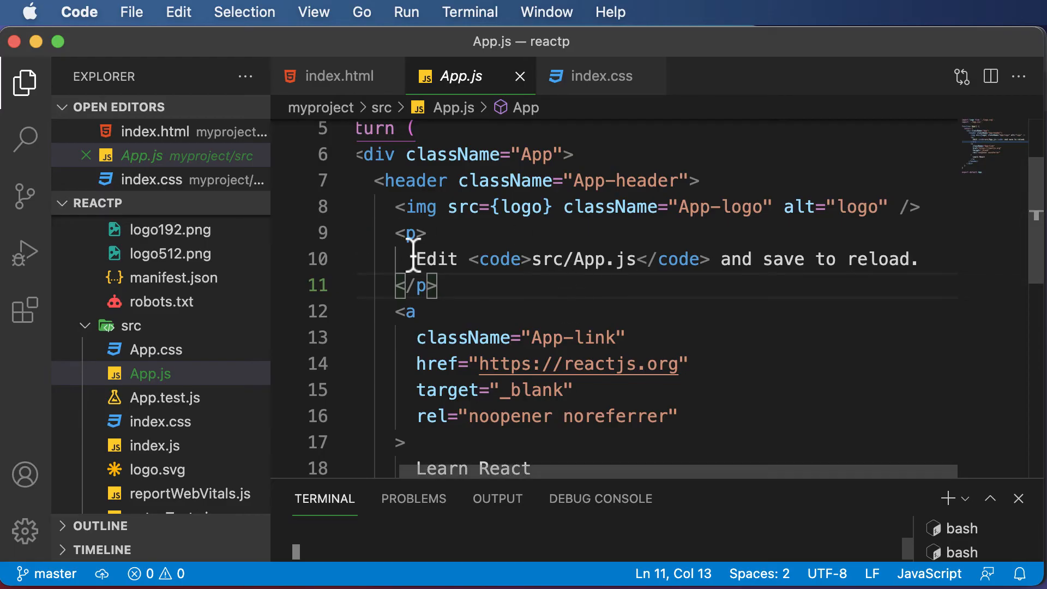
left_click_drag(416, 259, 918, 259)
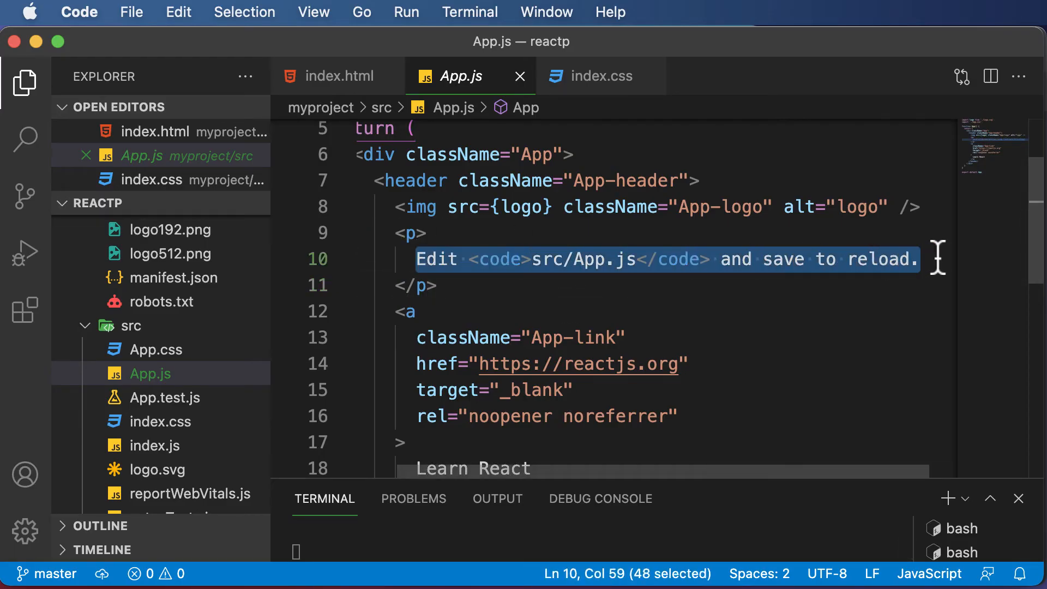
Step: Replace the selected paragraph text with 'This is my first React App.' and return to VS Code
type("This is m")
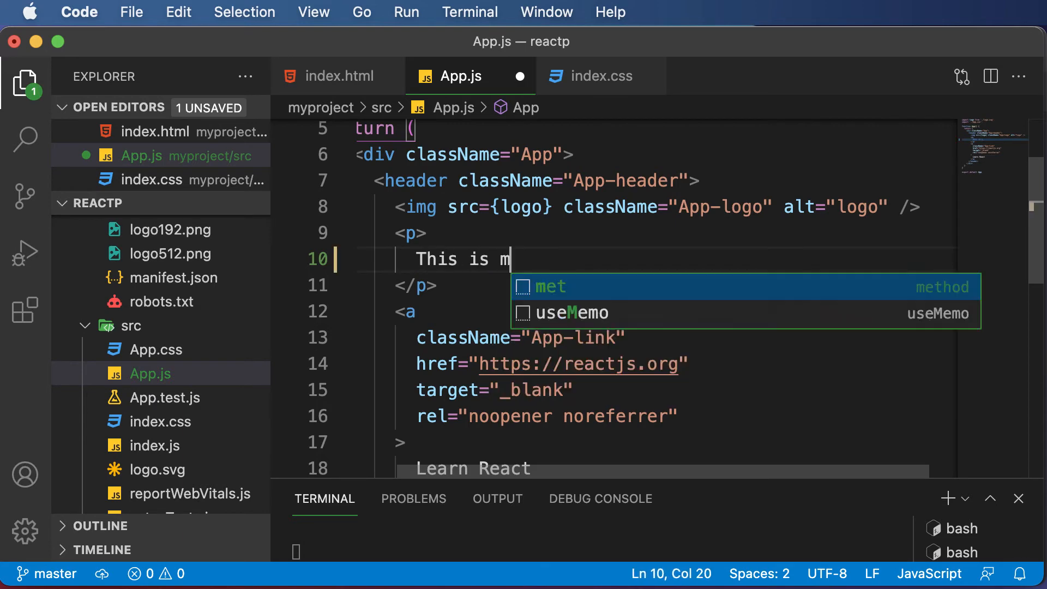
type("y first")
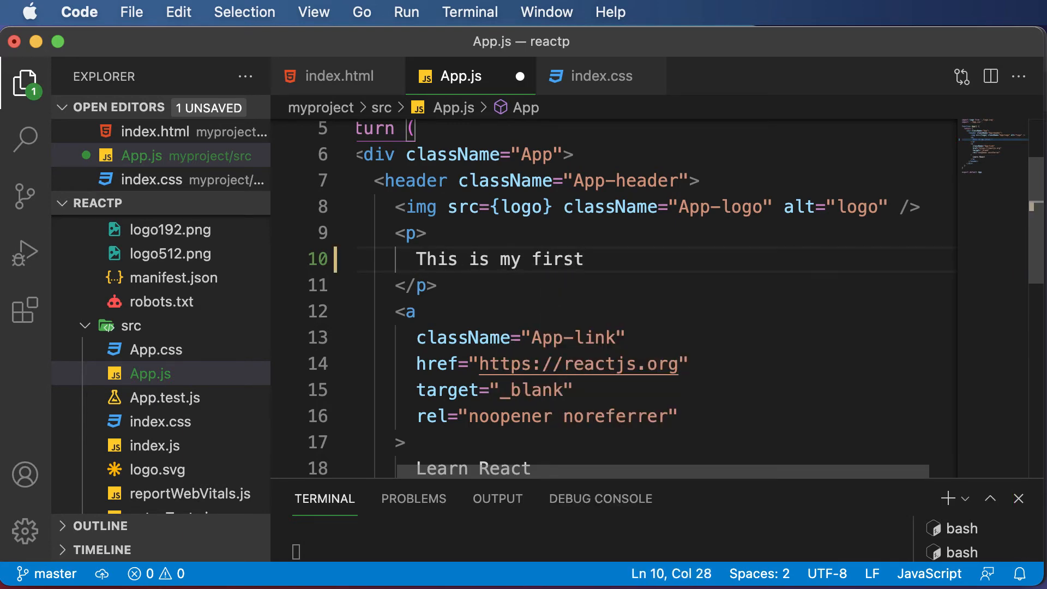
type("React Ap")
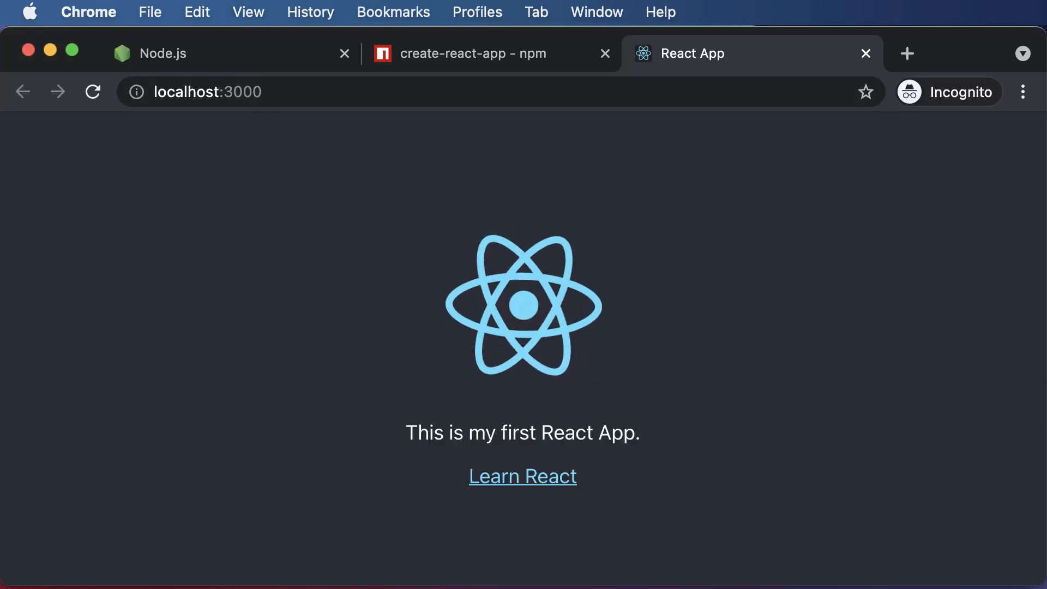
key("cmd+tab")
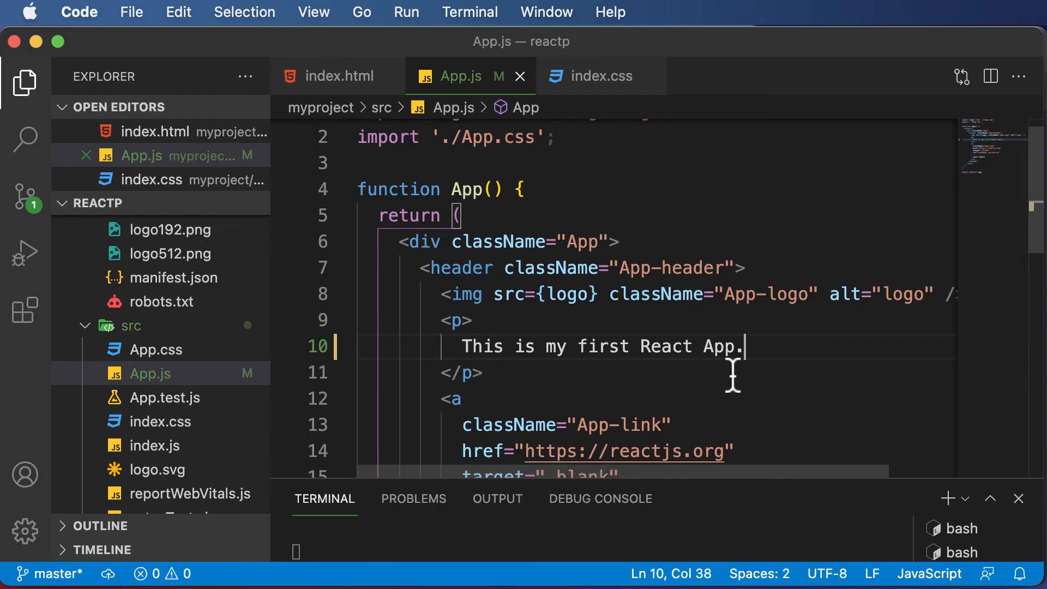
scroll("down", 3)
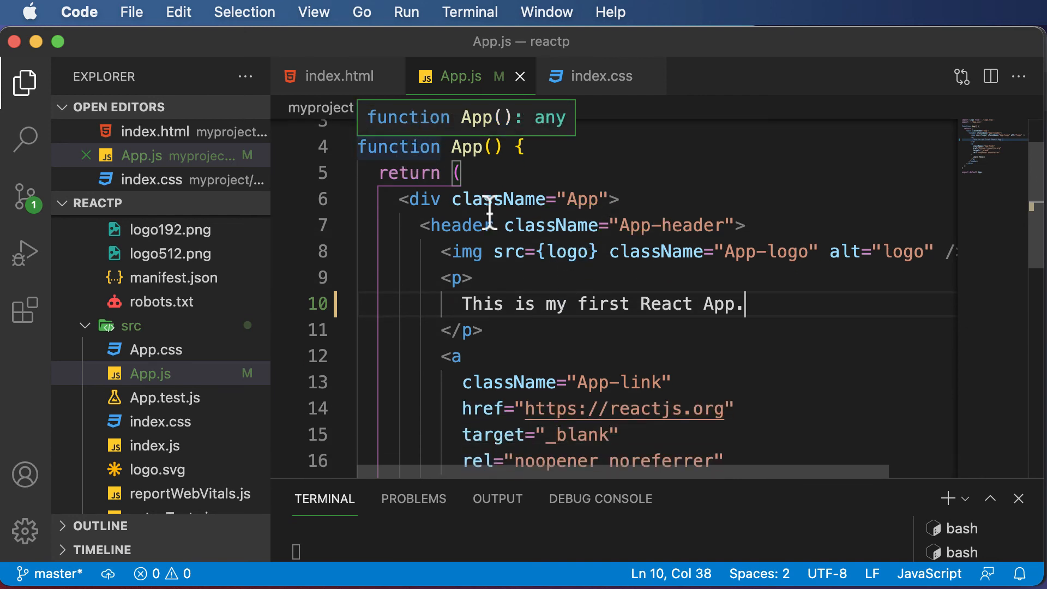
scroll("down", 3)
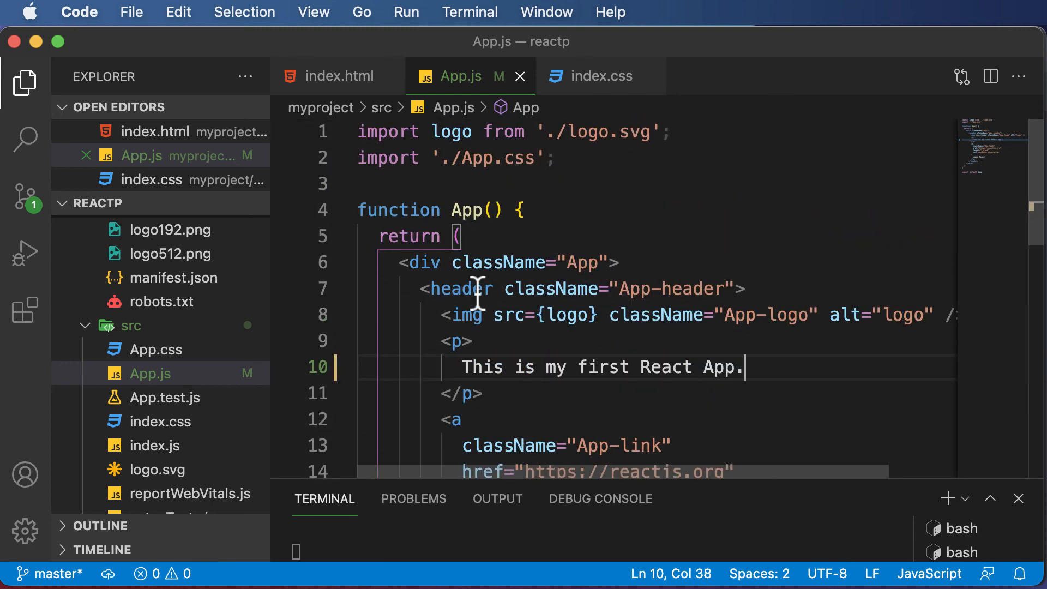
mouse_move(675, 224)
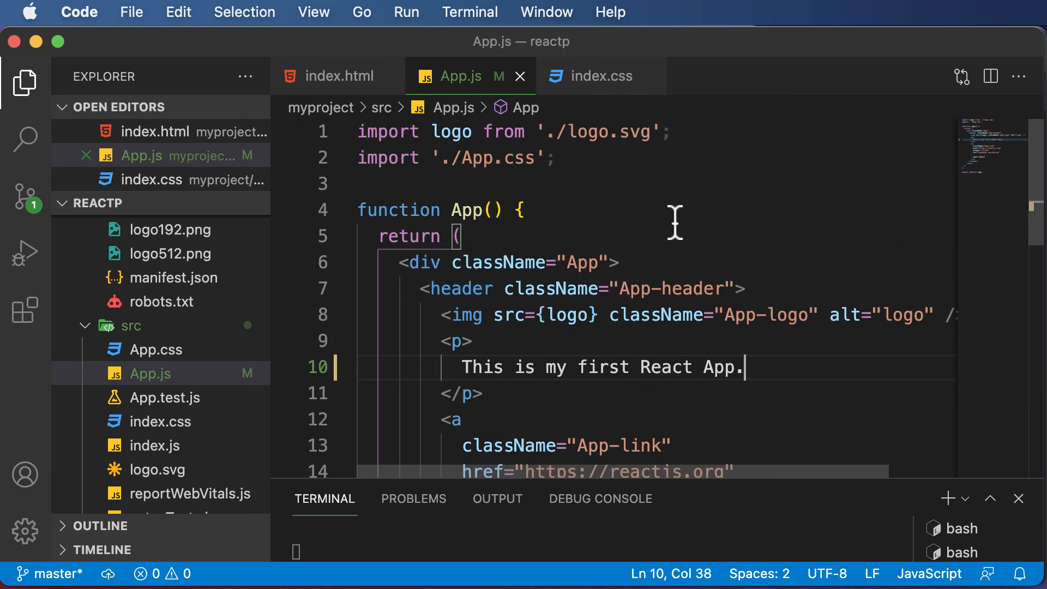